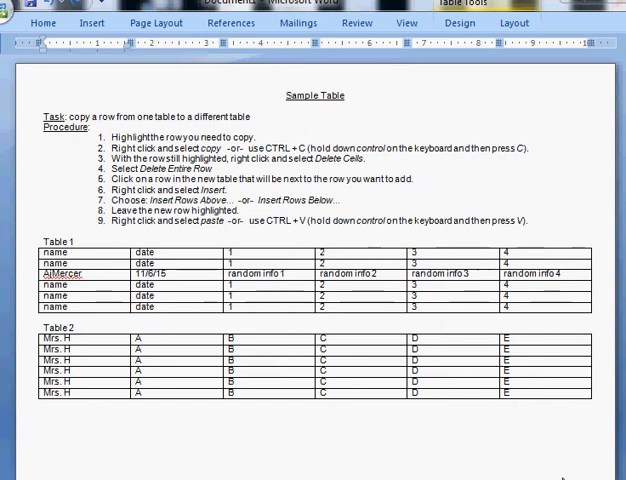
mouse_move(516, 452)
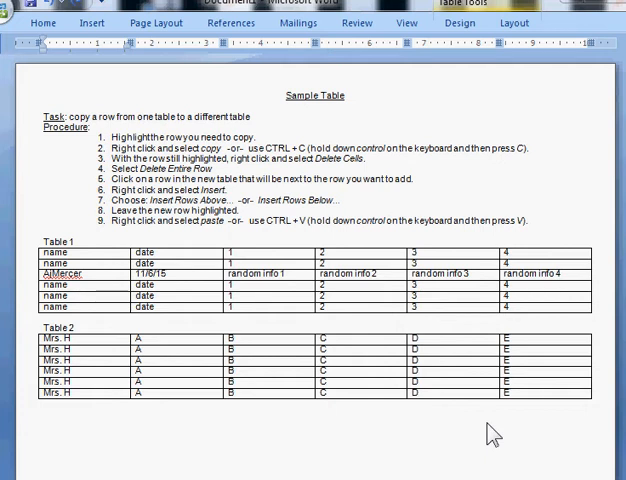
mouse_move(548, 160)
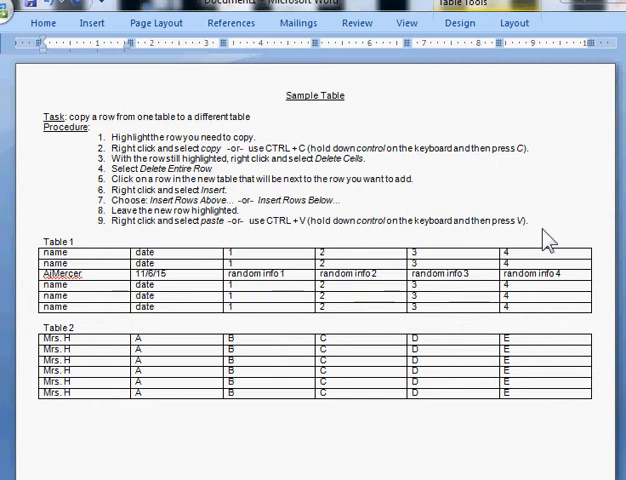
mouse_move(120, 292)
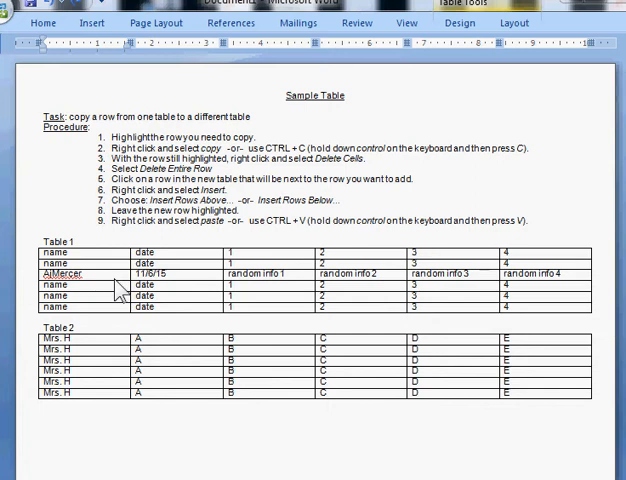
mouse_move(108, 282)
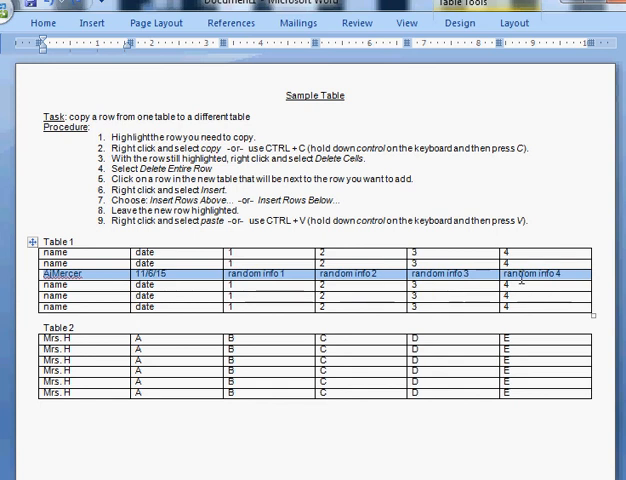
mouse_move(524, 288)
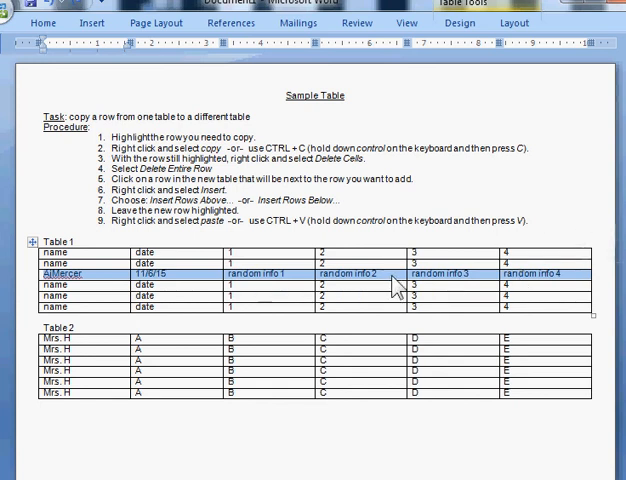
- Copy the 11/6/15 row of Table 1 via its right-click menu
right_click(396, 284)
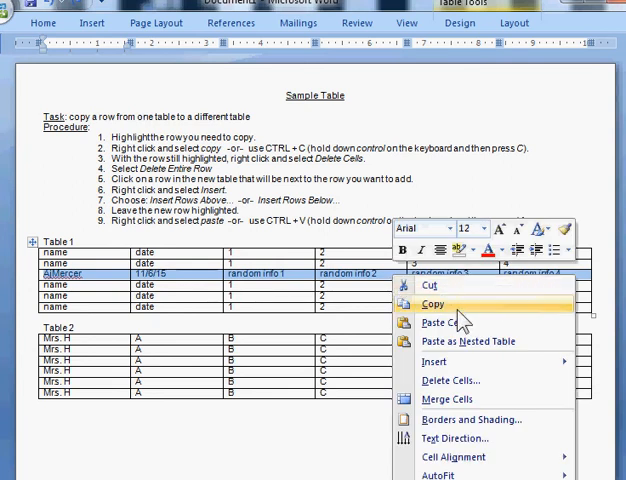
left_click(432, 304)
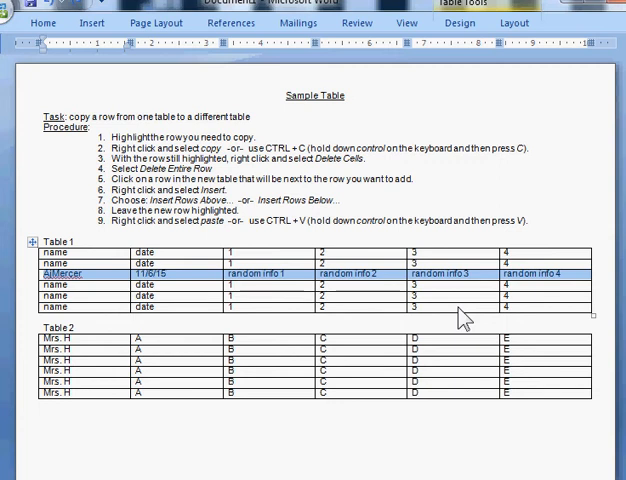
mouse_move(392, 288)
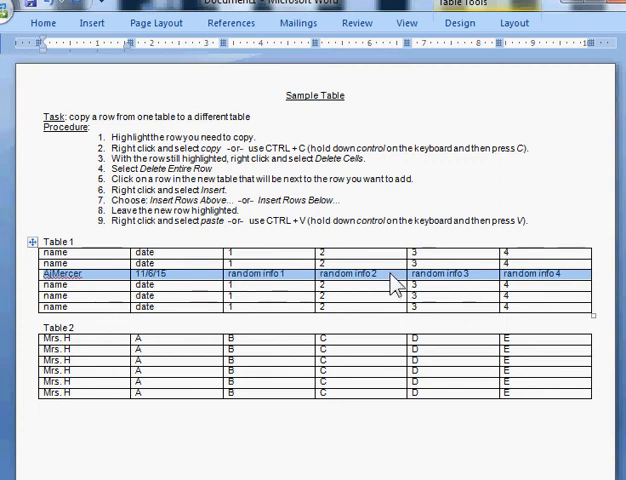
- Delete the 11/6/15 row from Table 1 using Delete Cells > Delete entire row
right_click(390, 284)
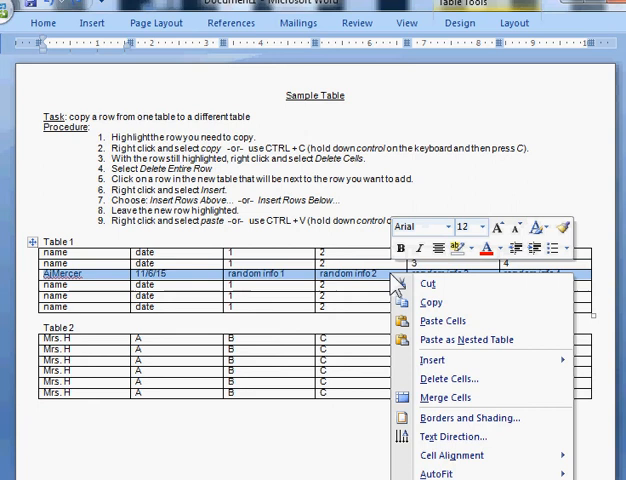
mouse_move(434, 360)
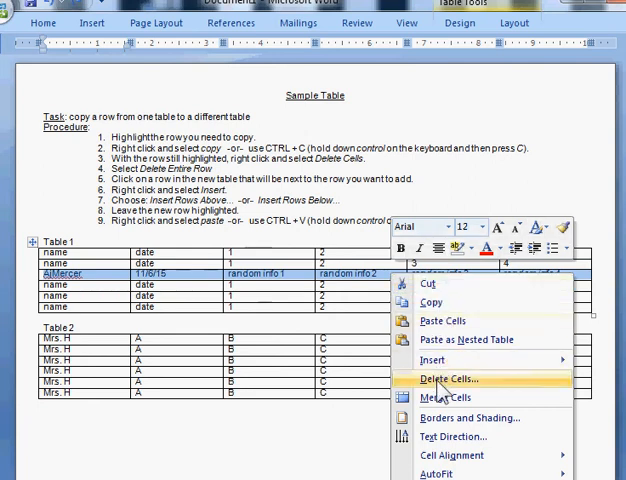
left_click(452, 378)
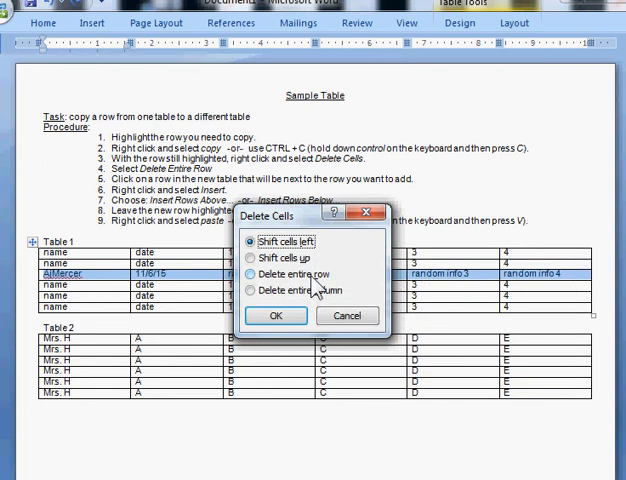
left_click(256, 274)
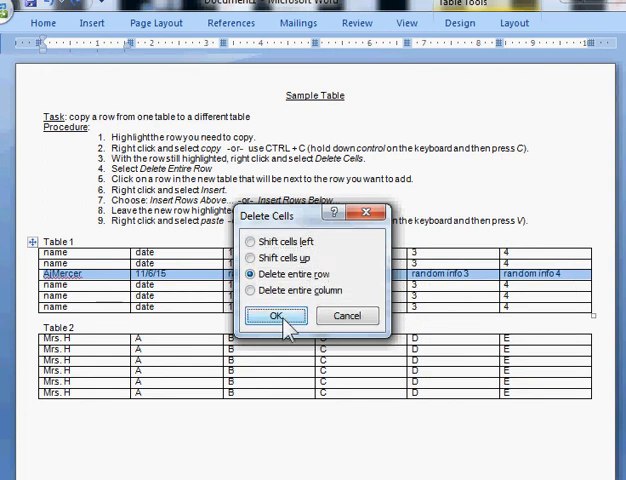
left_click(276, 316)
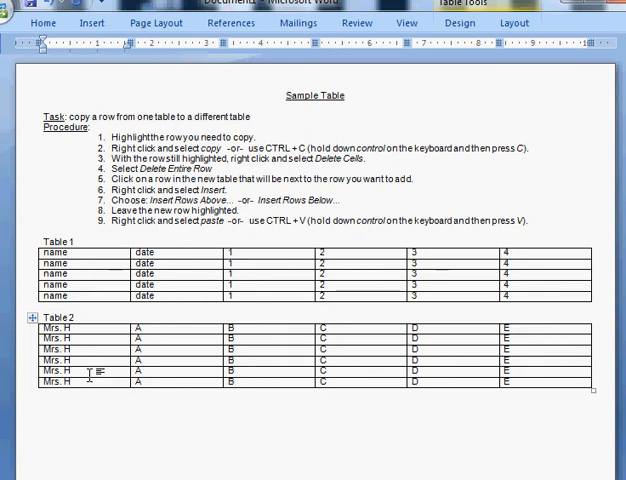
- Insert a blank row above a Mrs. H row near the bottom of Table 2
right_click(76, 384)
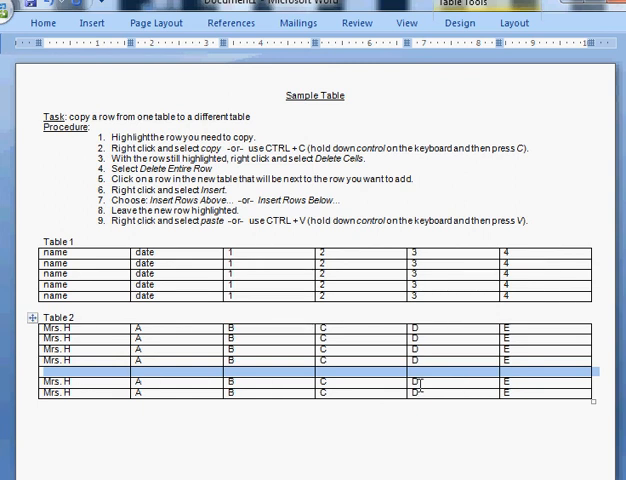
mouse_move(368, 388)
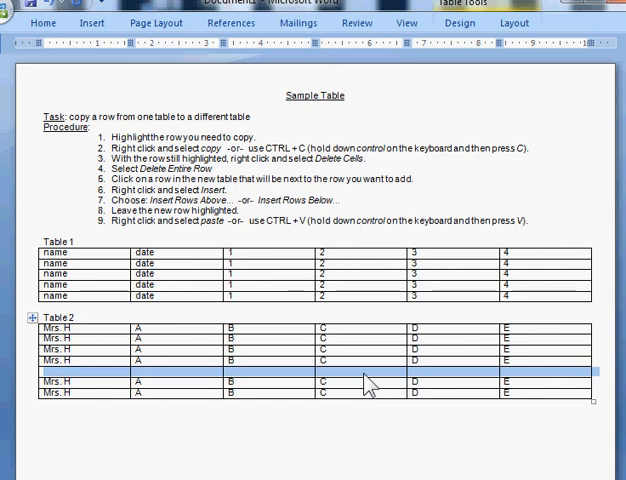
- Paste the copied 11/6/15 row into the blank Table 2 row
right_click(364, 382)
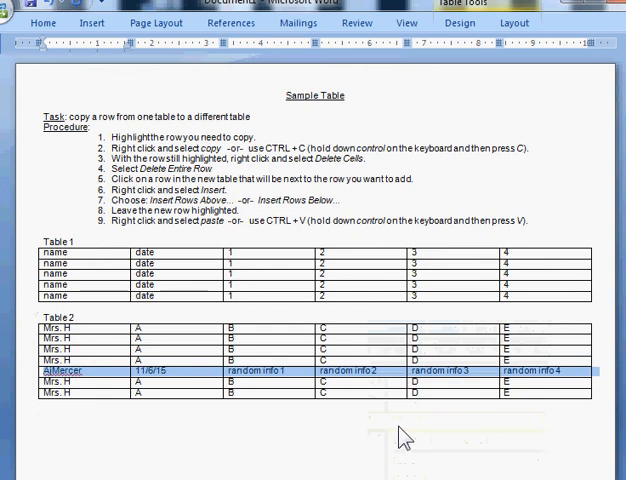
mouse_move(200, 440)
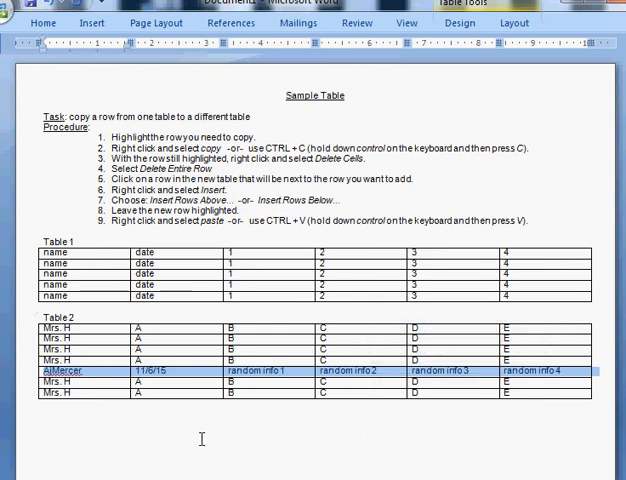